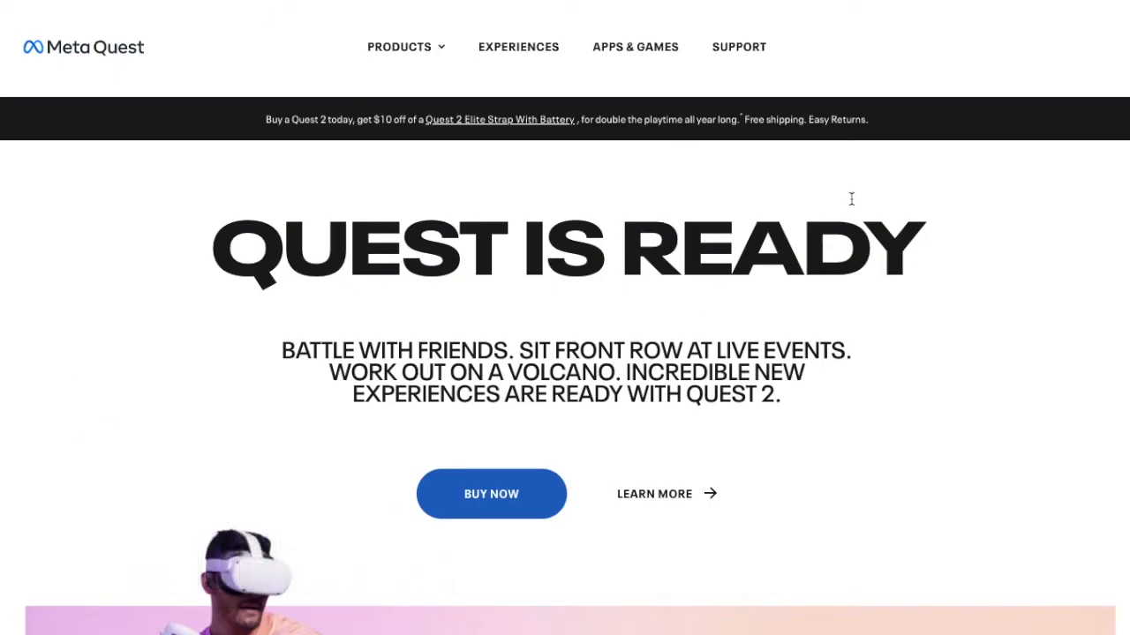
{"action": "mouse_move", "coordinate": [950, 205]}
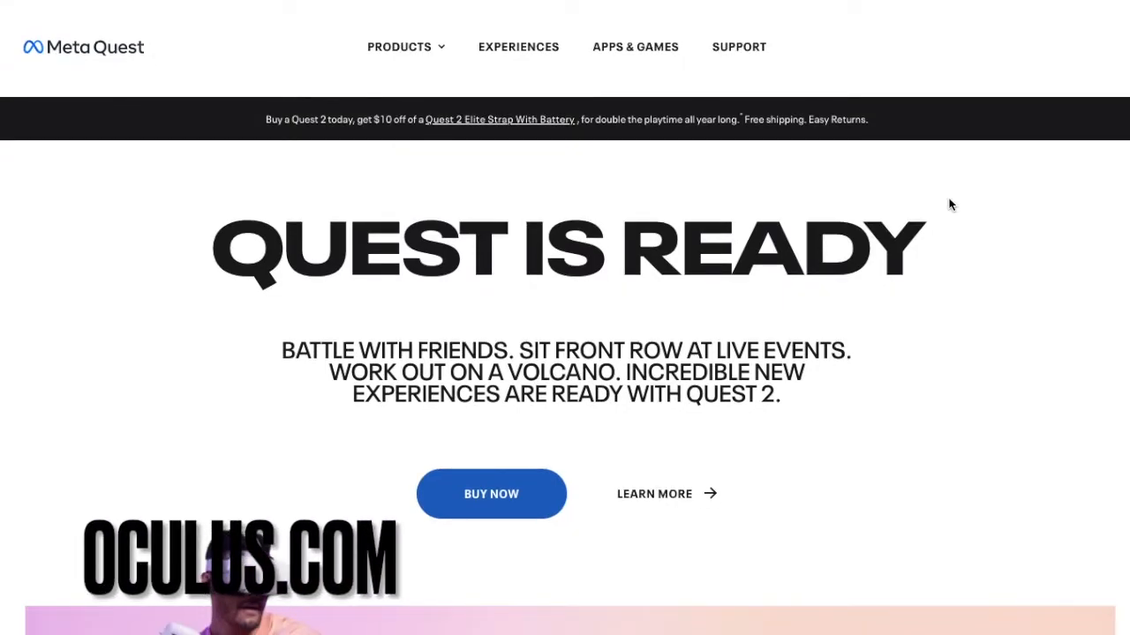
{"action": "mouse_move", "coordinate": [900, 175]}
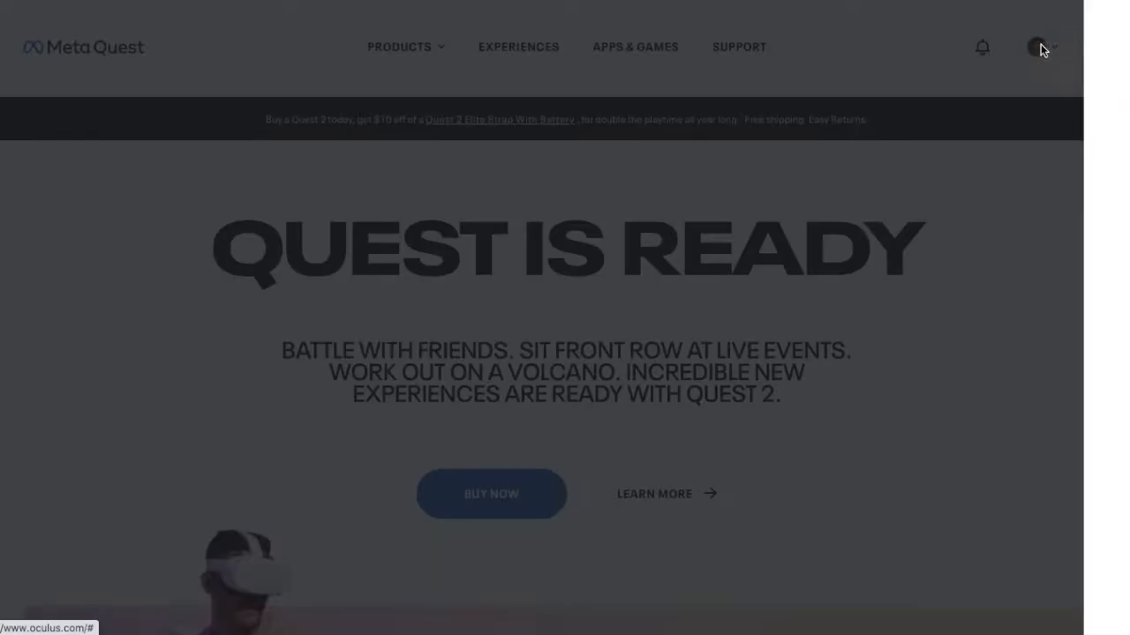
Step: Reach the account settings from the profile avatar and scroll the sidebar to Security
{"action": "left_click", "coordinate": [1038, 46]}
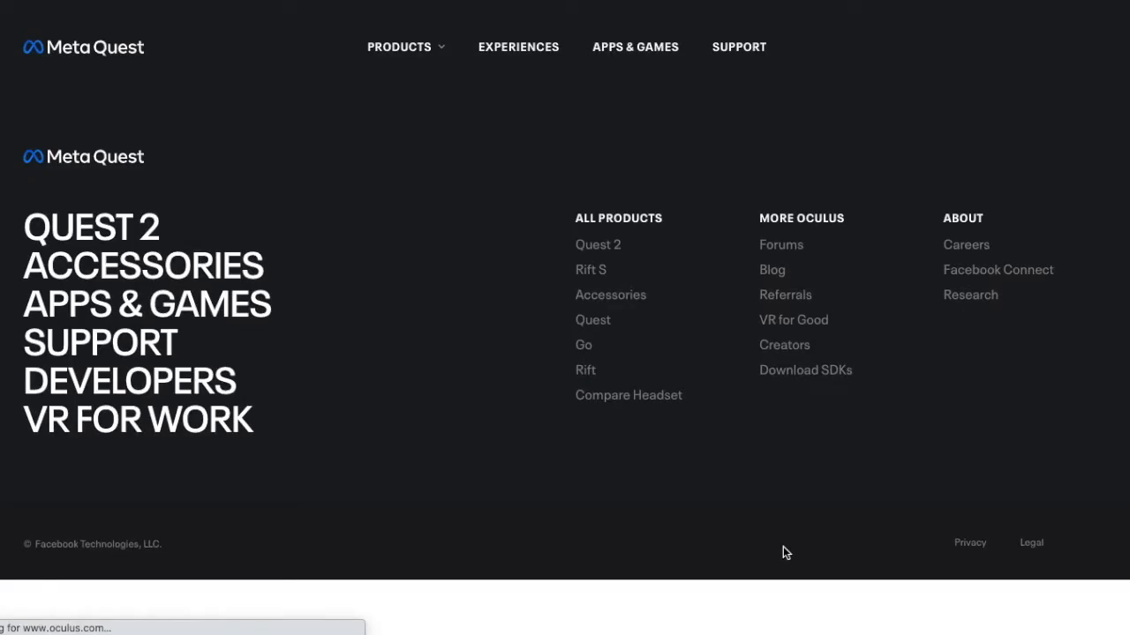
{"action": "mouse_move", "coordinate": [477, 530]}
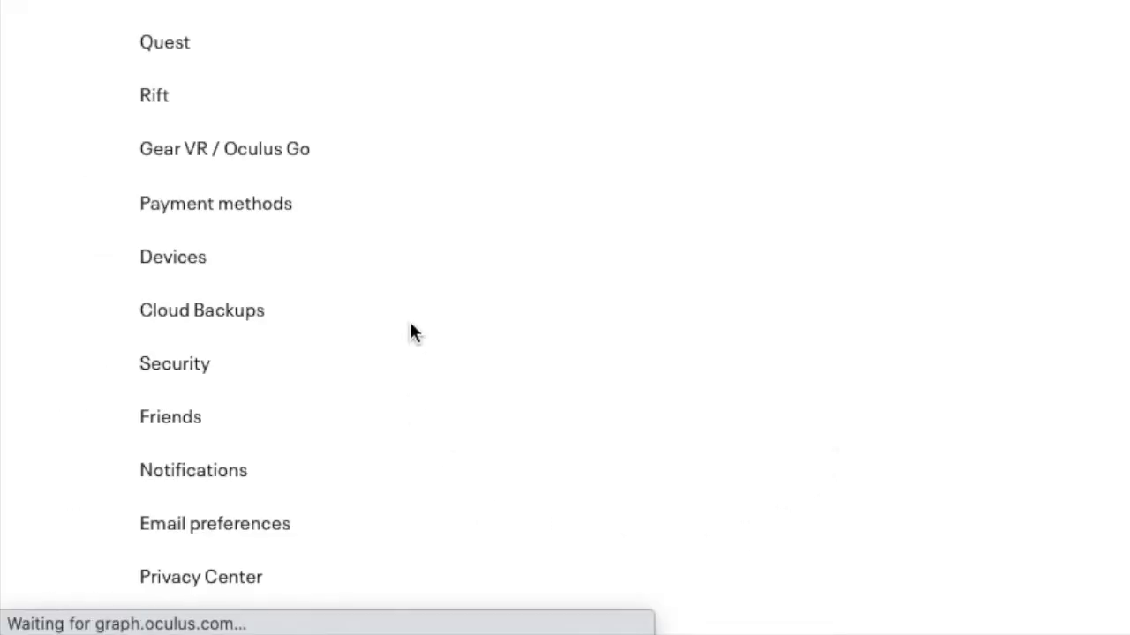
{"action": "scroll", "scroll_direction": "down", "scroll_amount": 3}
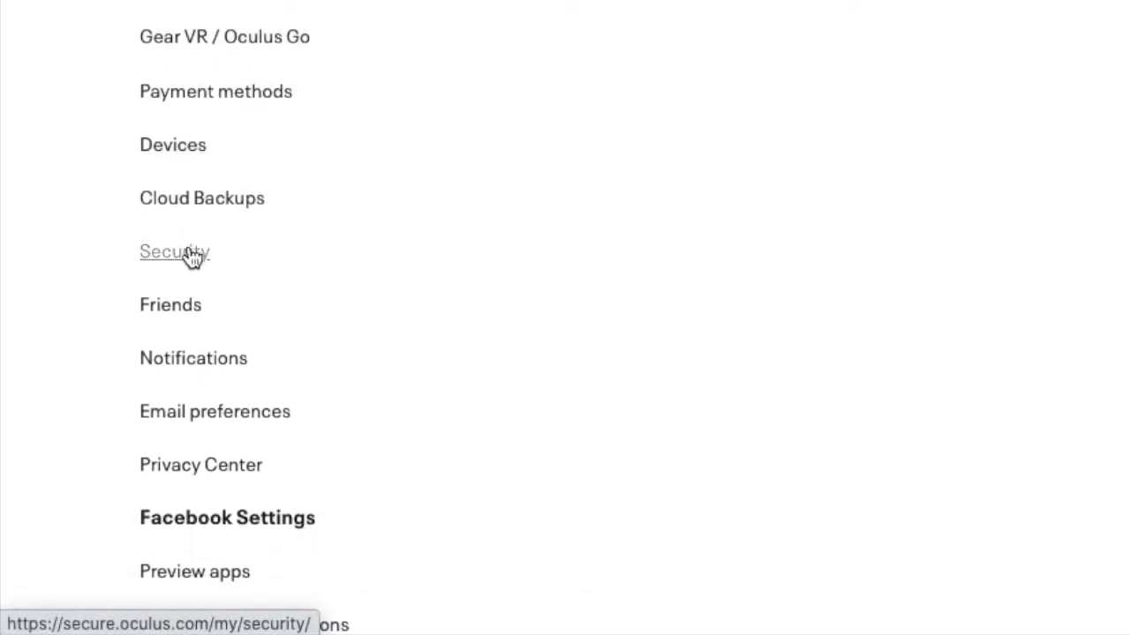
Step: Enter the Security section and edit the PIN to show current, new and confirm fields
{"action": "left_click", "coordinate": [173, 251]}
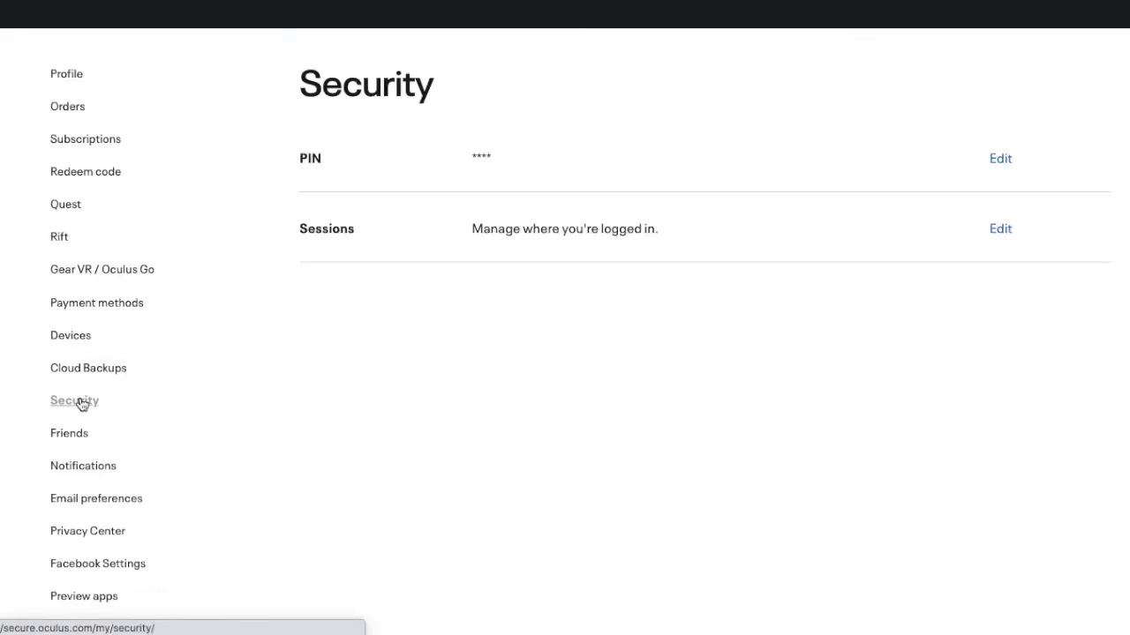
{"action": "left_click", "coordinate": [74, 398]}
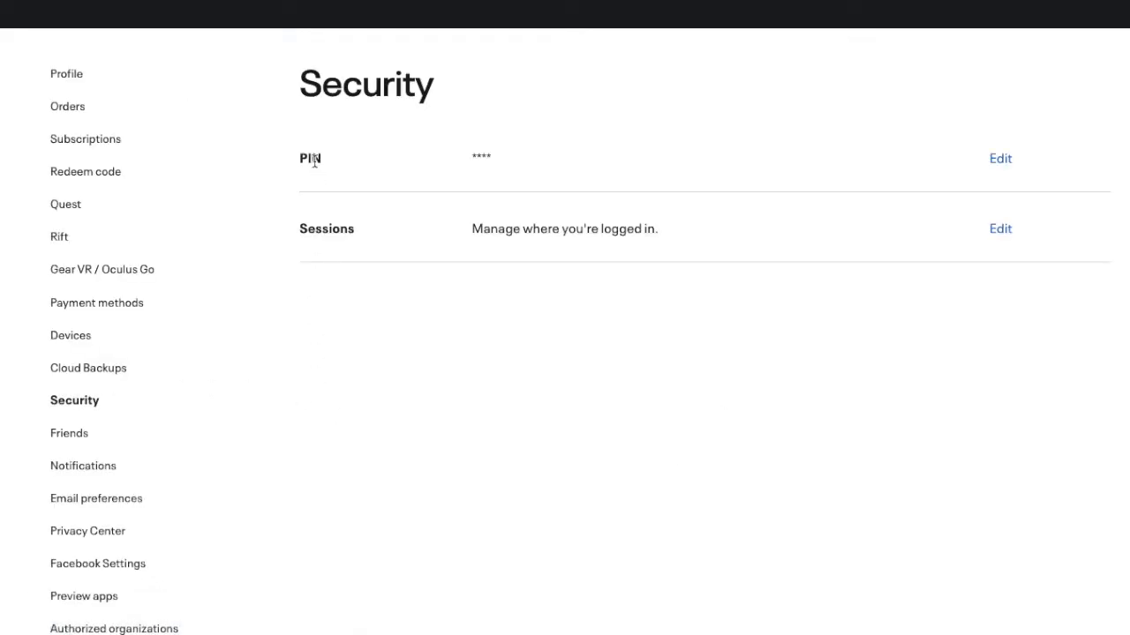
{"action": "left_click", "coordinate": [998, 159]}
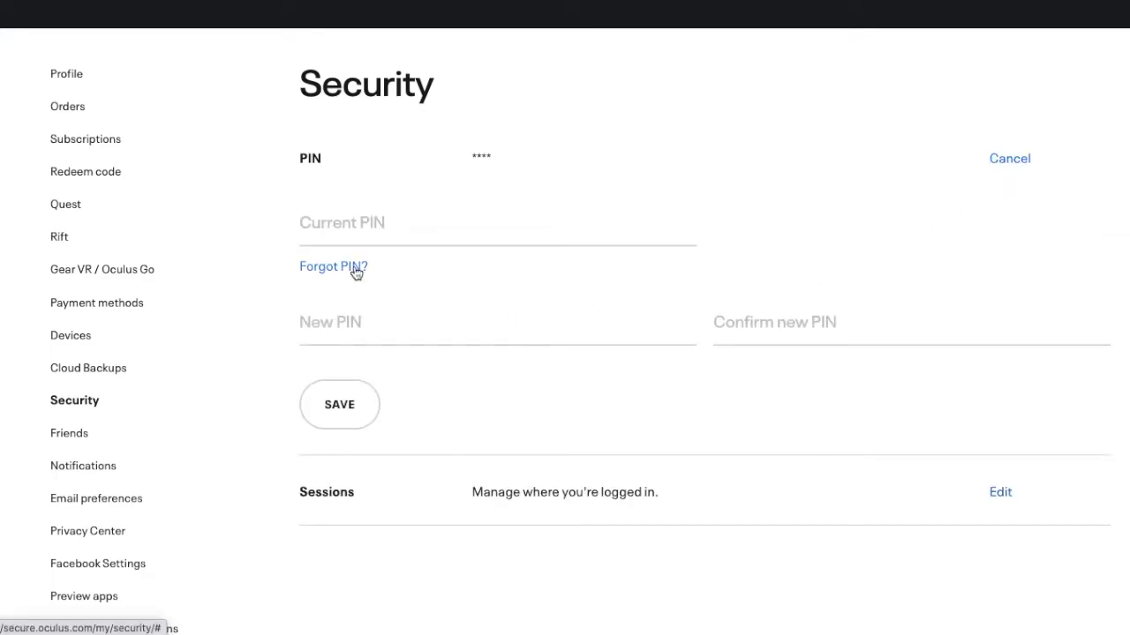
Step: Use Forgot PIN and request a PIN reset so Oculus emails a reset message
{"action": "left_click", "coordinate": [332, 264]}
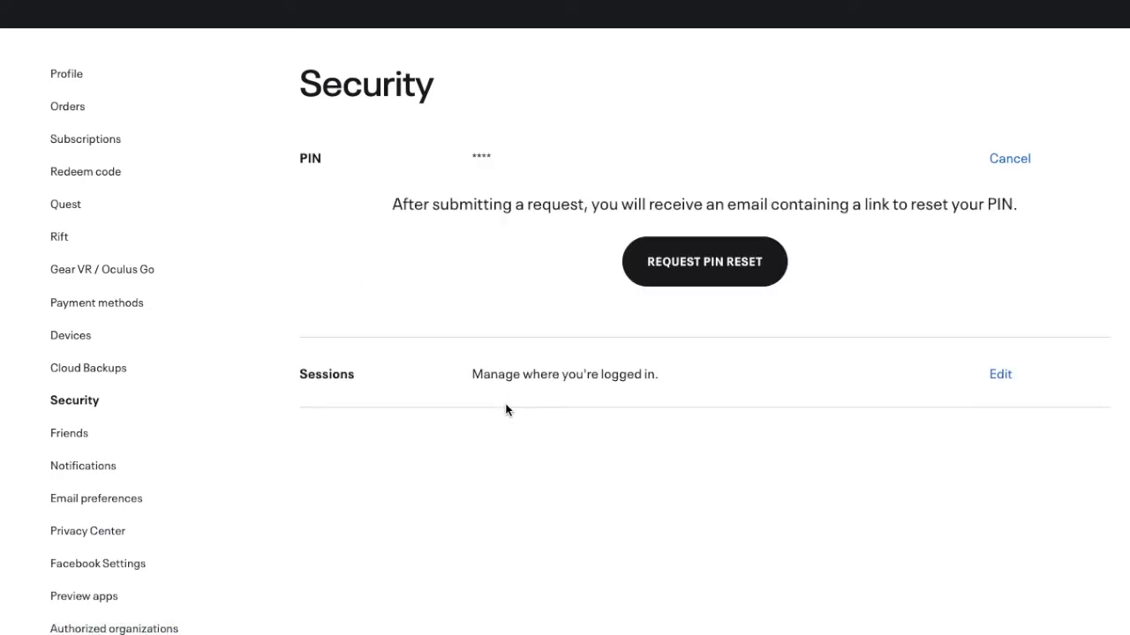
{"action": "mouse_move", "coordinate": [546, 228]}
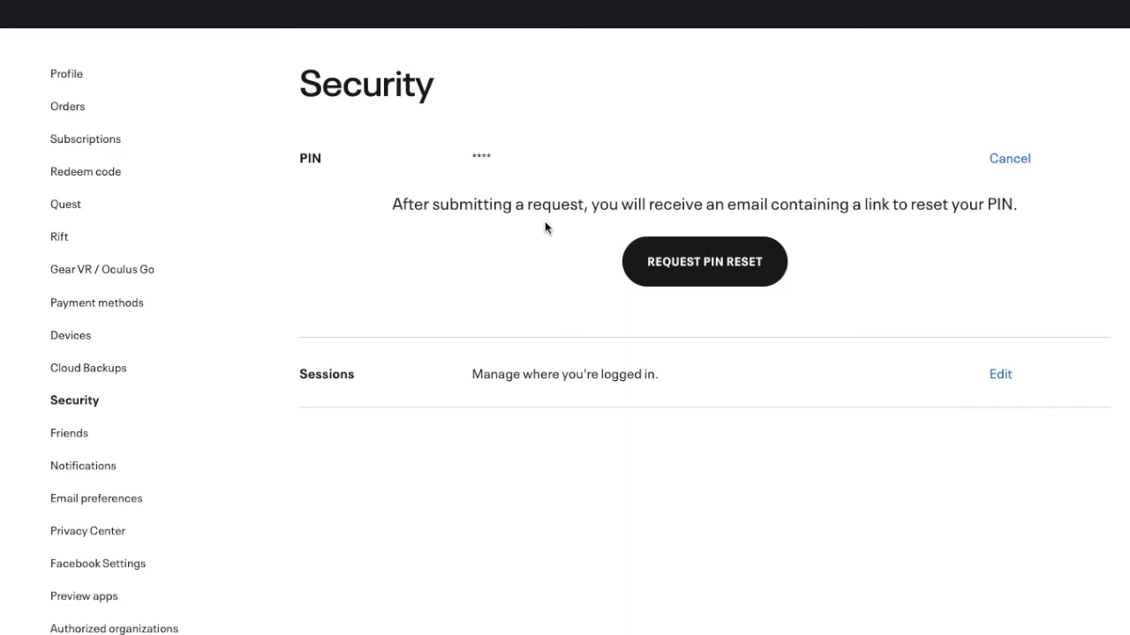
{"action": "mouse_move", "coordinate": [703, 261]}
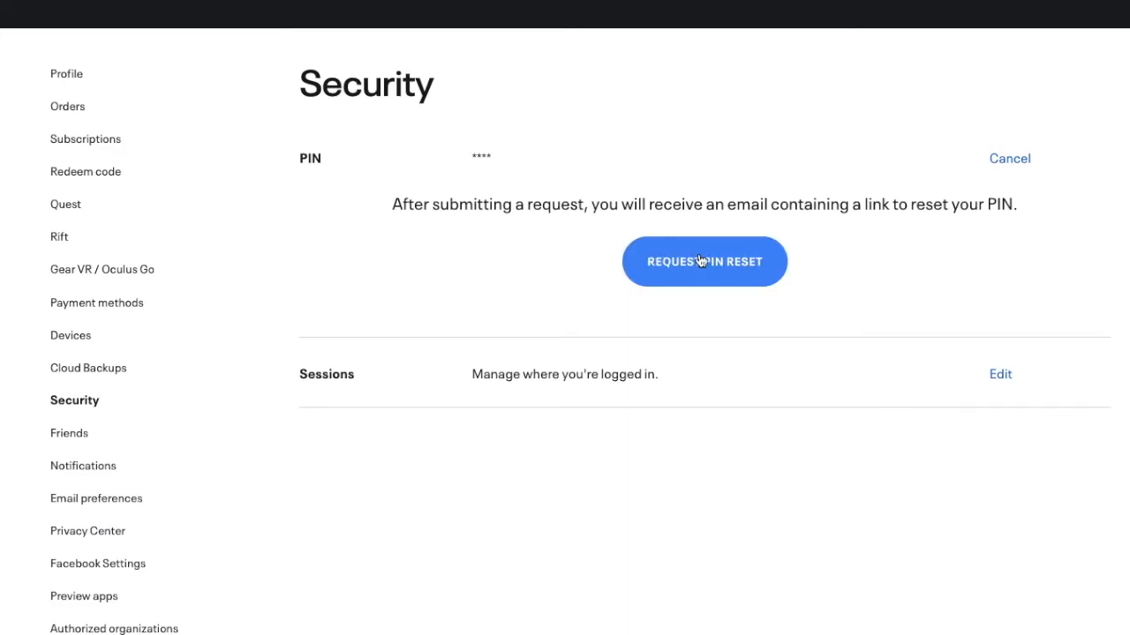
{"action": "left_click", "coordinate": [702, 261]}
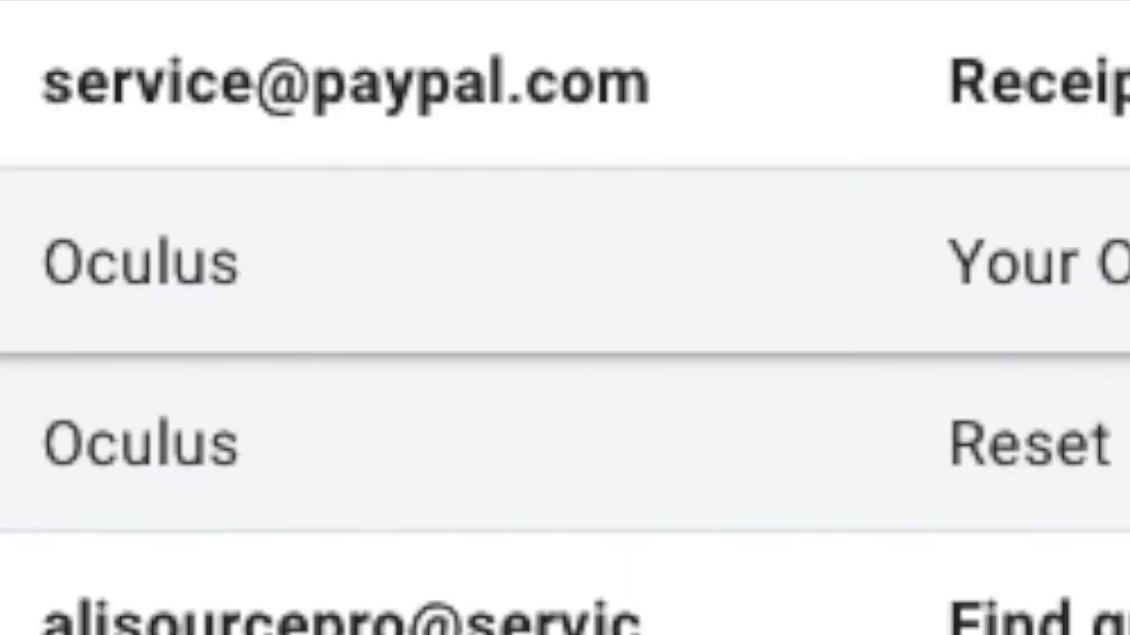